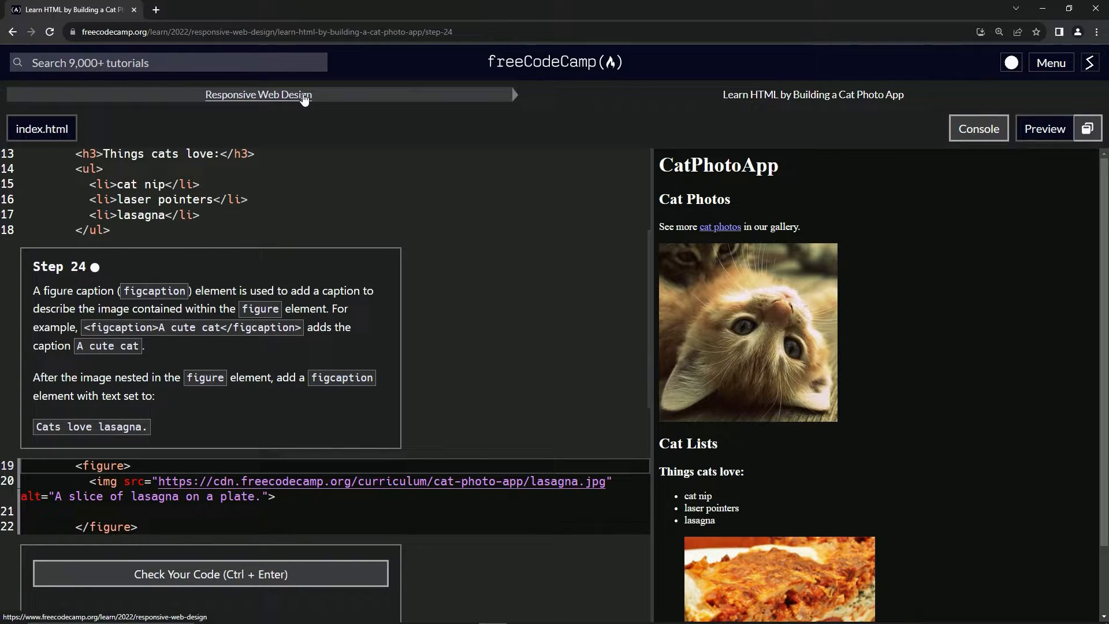
{"action": "mouse_move", "coordinate": [871, 109]}
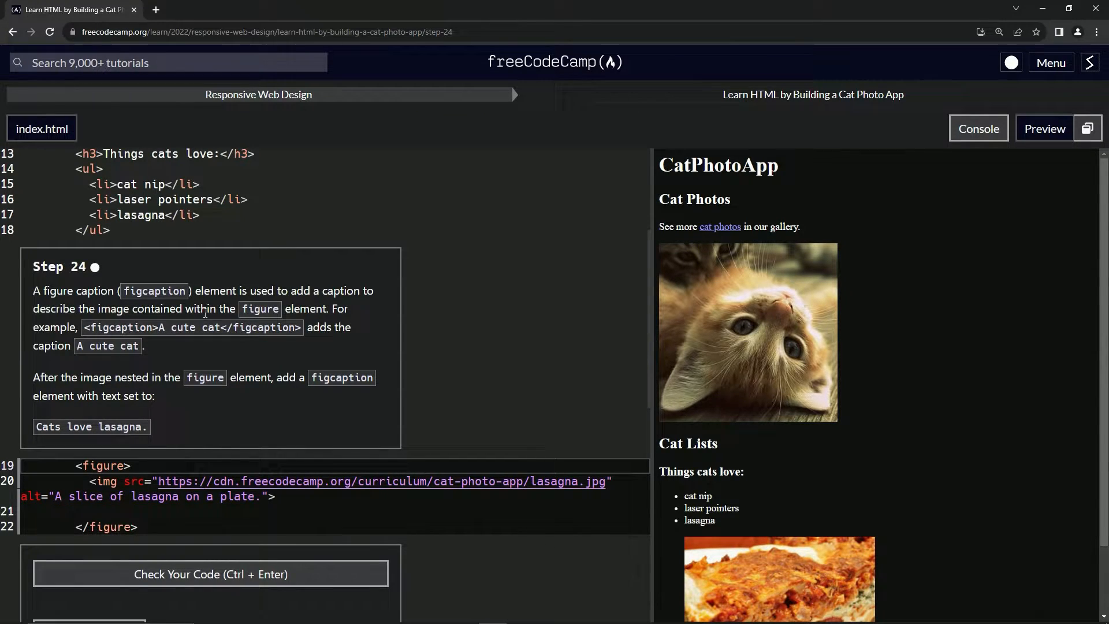
{"action": "mouse_move", "coordinate": [326, 321]}
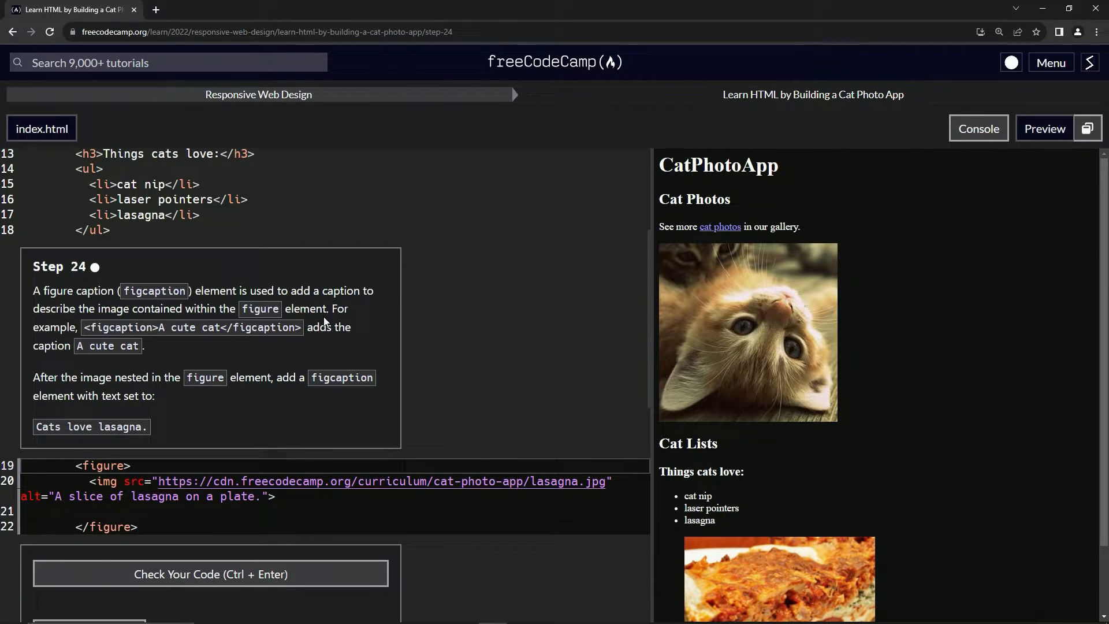
{"action": "mouse_move", "coordinate": [194, 333]}
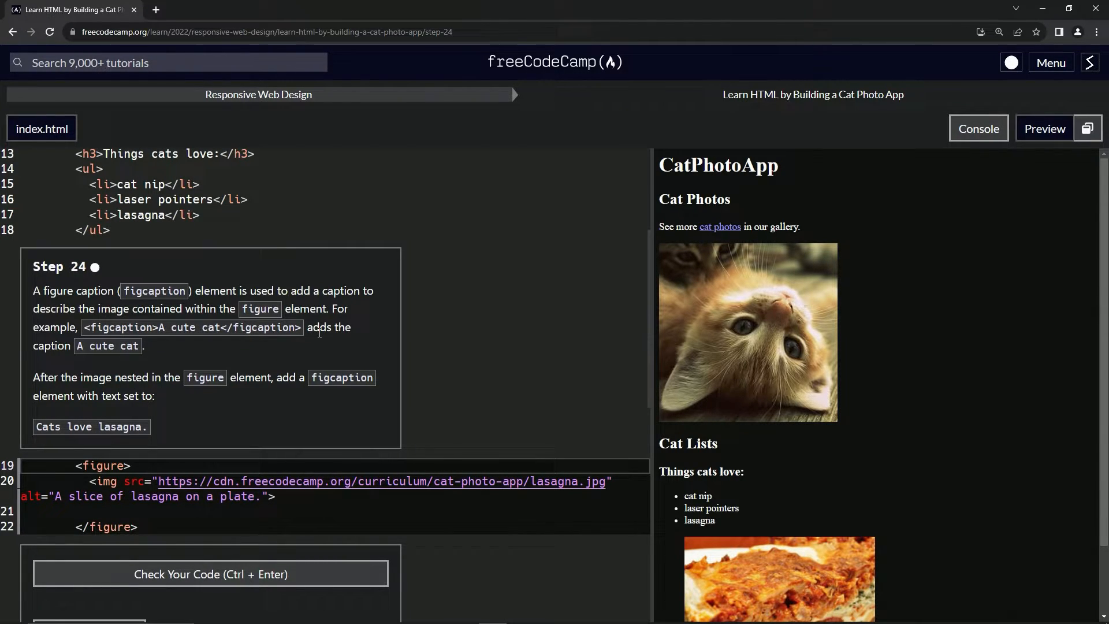
{"action": "mouse_move", "coordinate": [51, 348]}
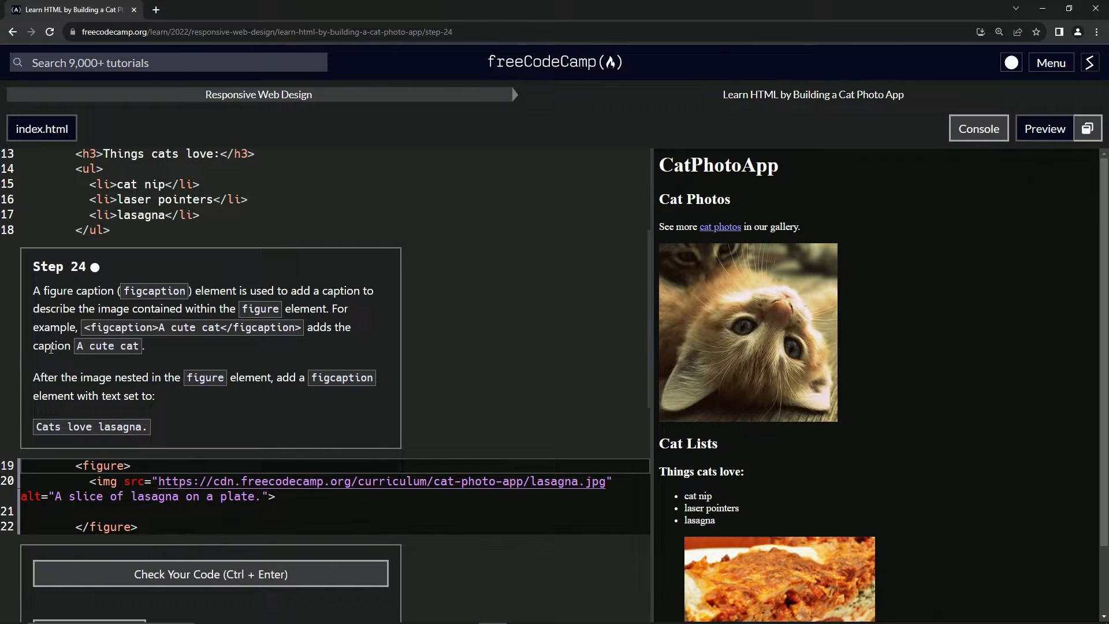
{"action": "mouse_move", "coordinate": [145, 360]}
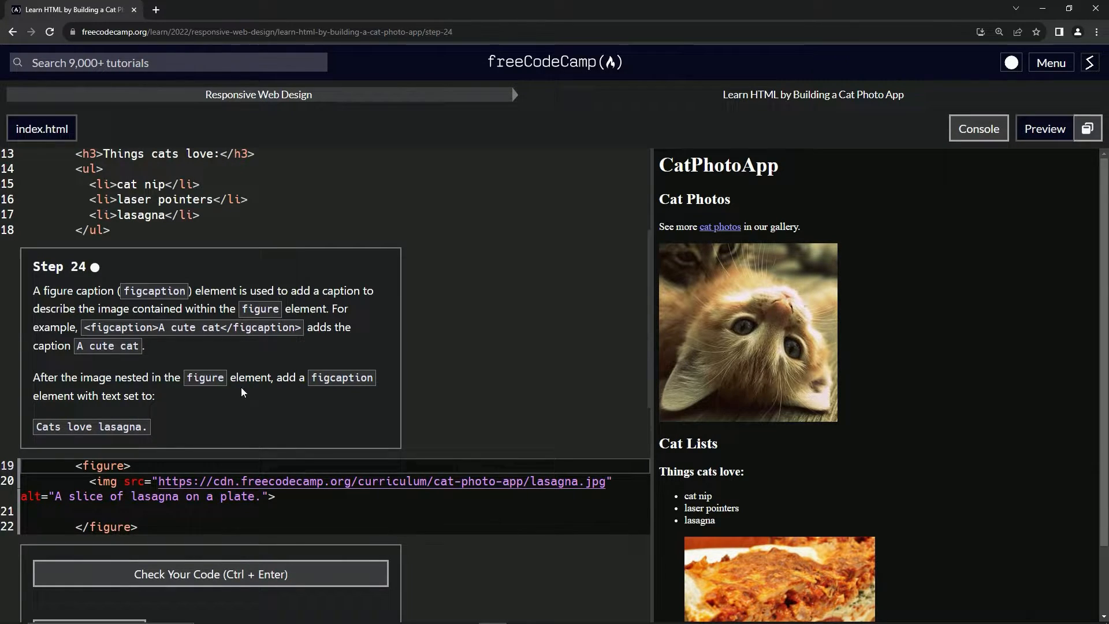
{"action": "mouse_move", "coordinate": [129, 414]}
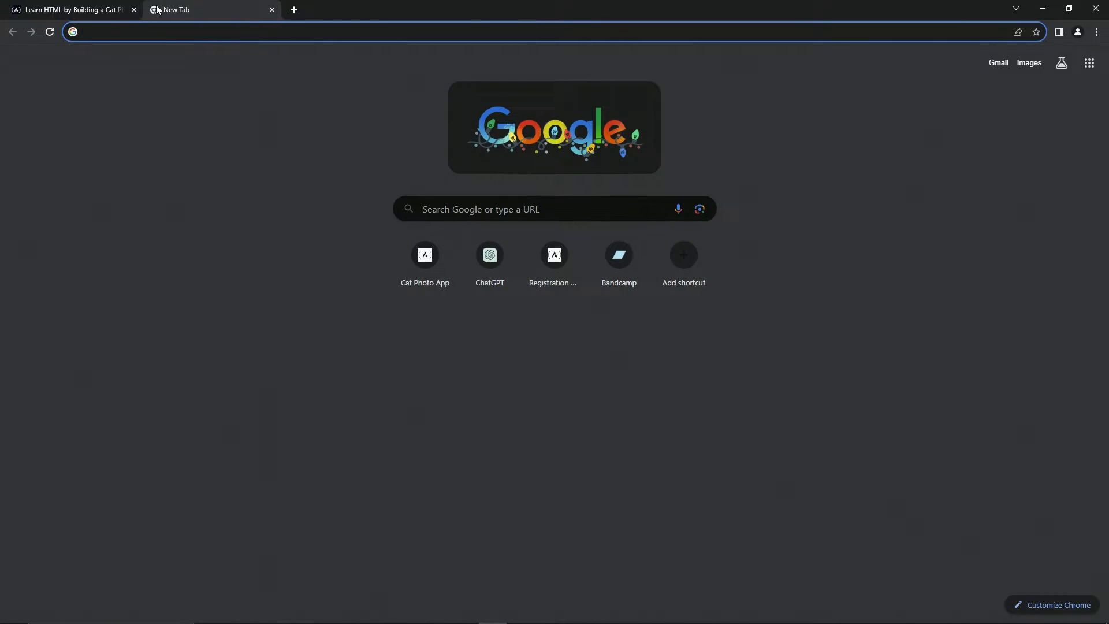
Search the web for 'figure element html' and open the W3Schools figcaption tag reference.
{"action": "type", "text": "figure element html"}
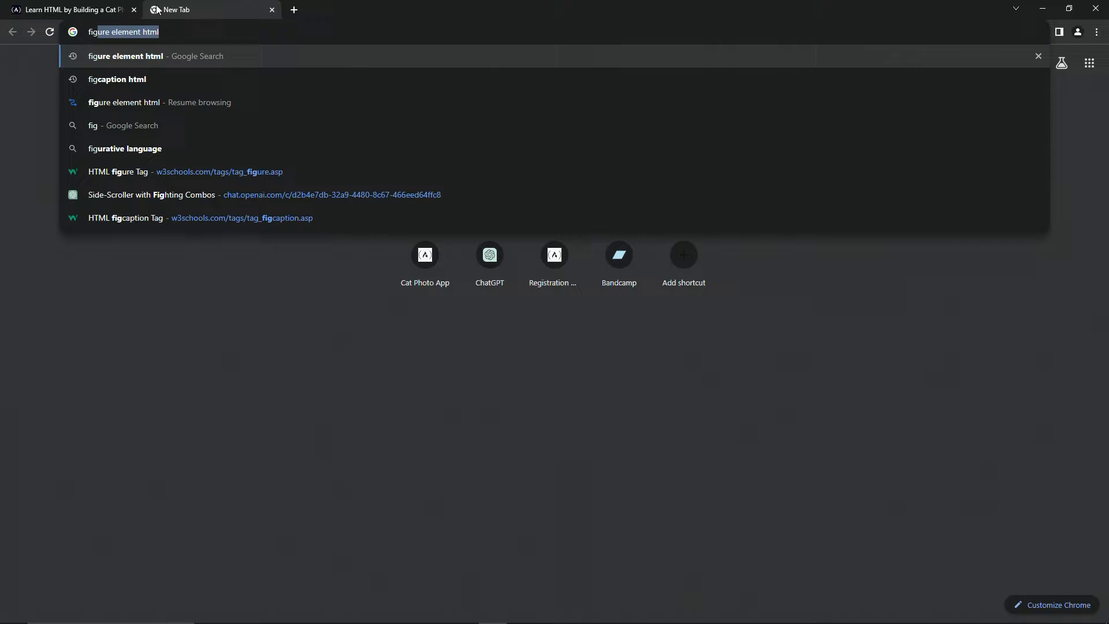
{"action": "left_click", "coordinate": [117, 80]}
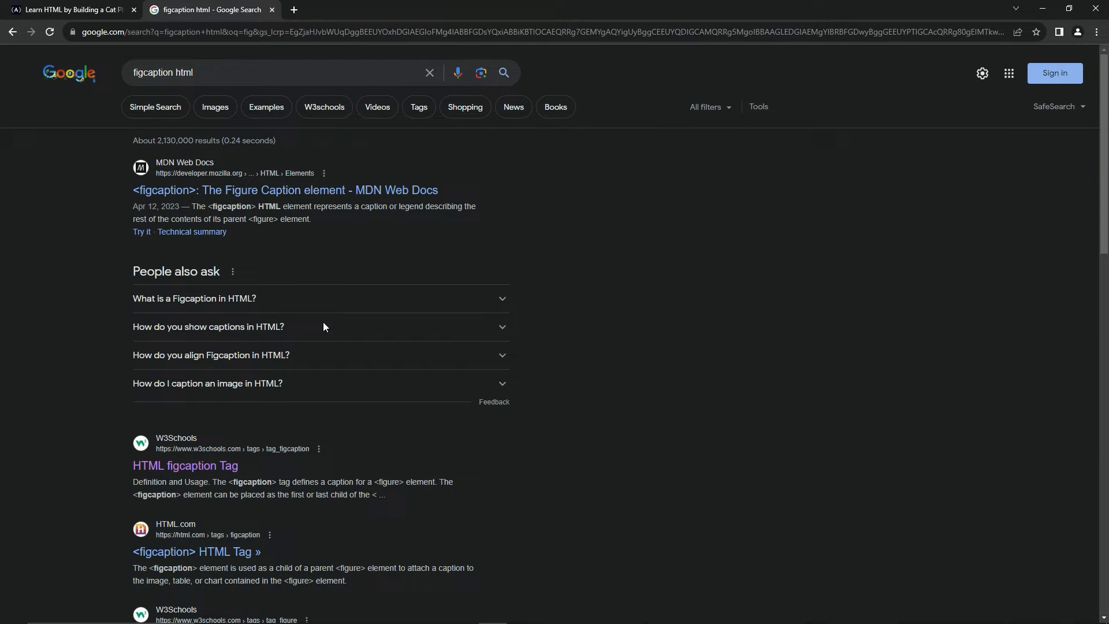
{"action": "left_click", "coordinate": [184, 465]}
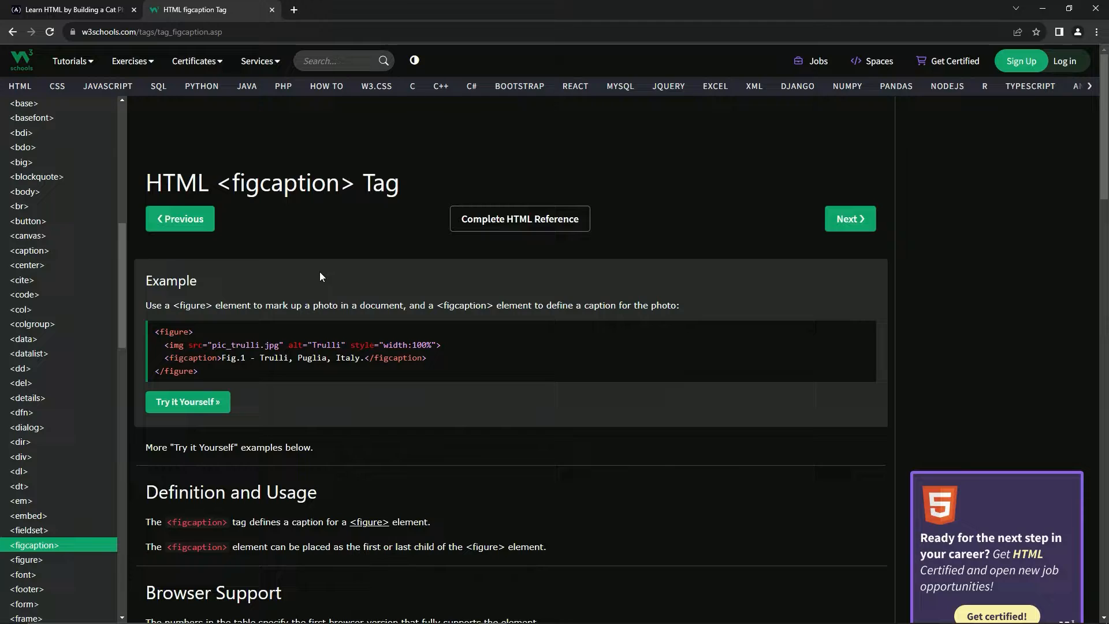
Open the figcaption example in the W3Schools Tryit Editor, then return to the reference page.
{"action": "left_click", "coordinate": [188, 402]}
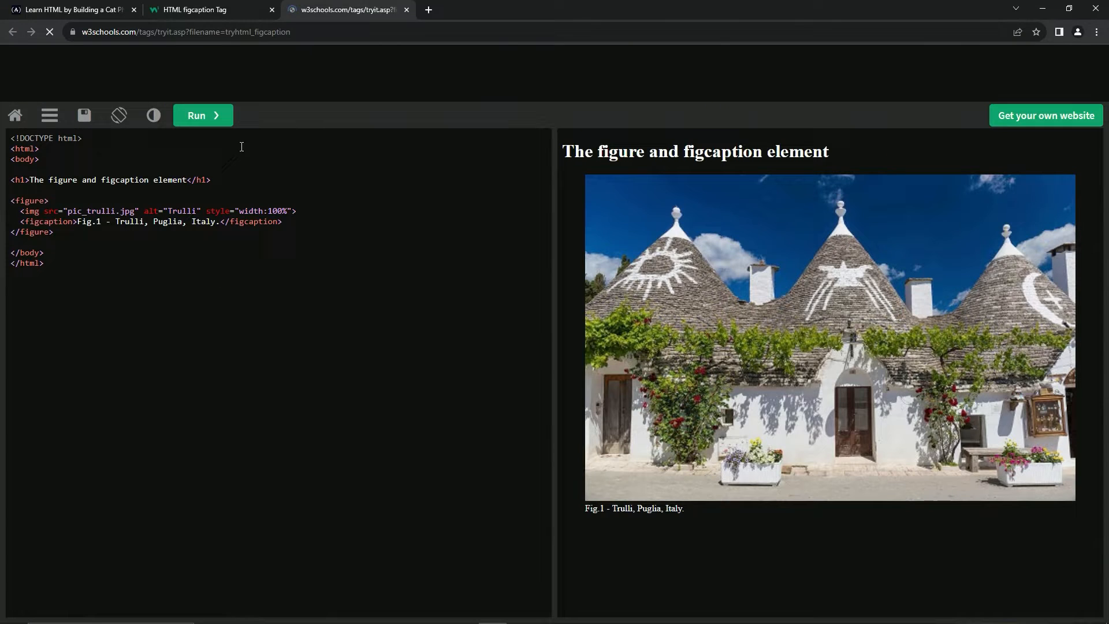
{"action": "left_click", "coordinate": [203, 115]}
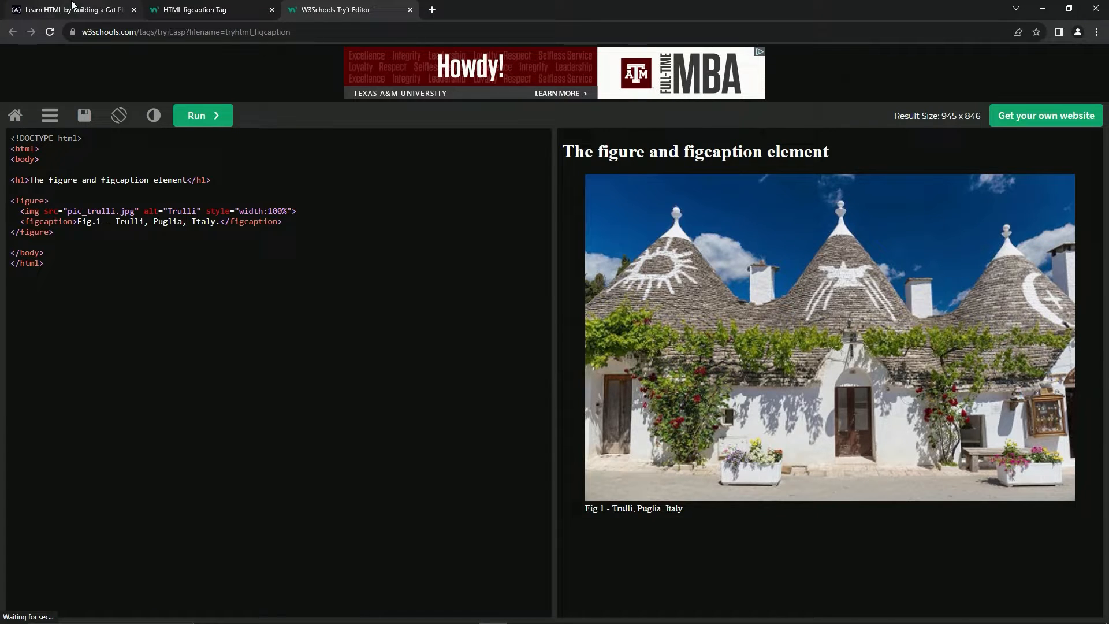
{"action": "left_click", "coordinate": [196, 10]}
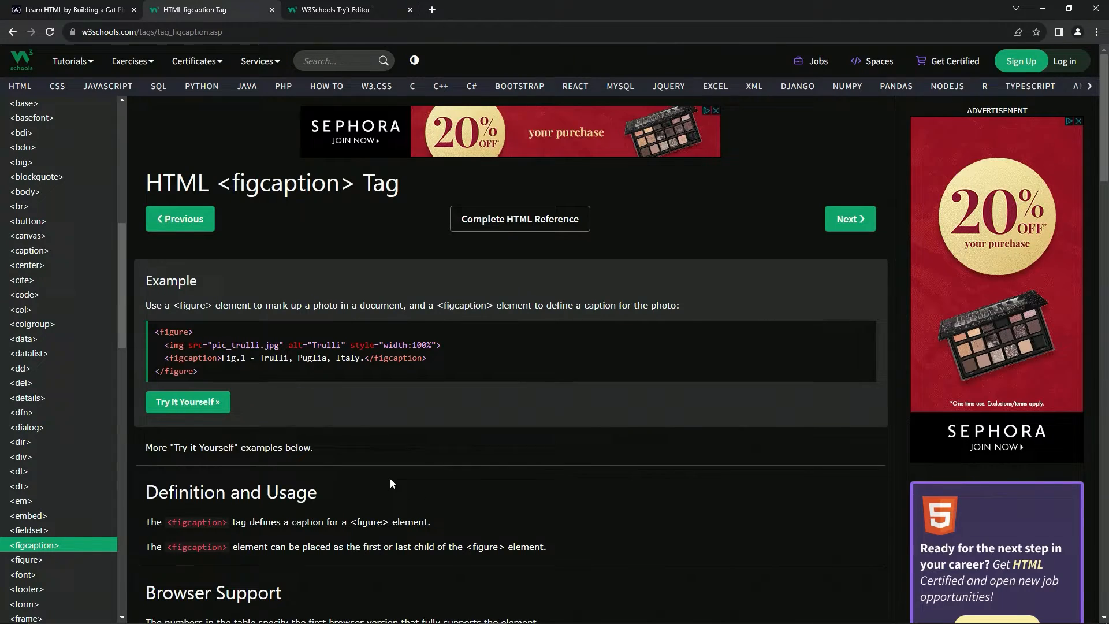
Read down the W3Schools reference, open the CSS-styled figure example, then return to the freeCodeCamp lesson.
{"action": "scroll", "scroll_direction": "down", "scroll_amount": 3}
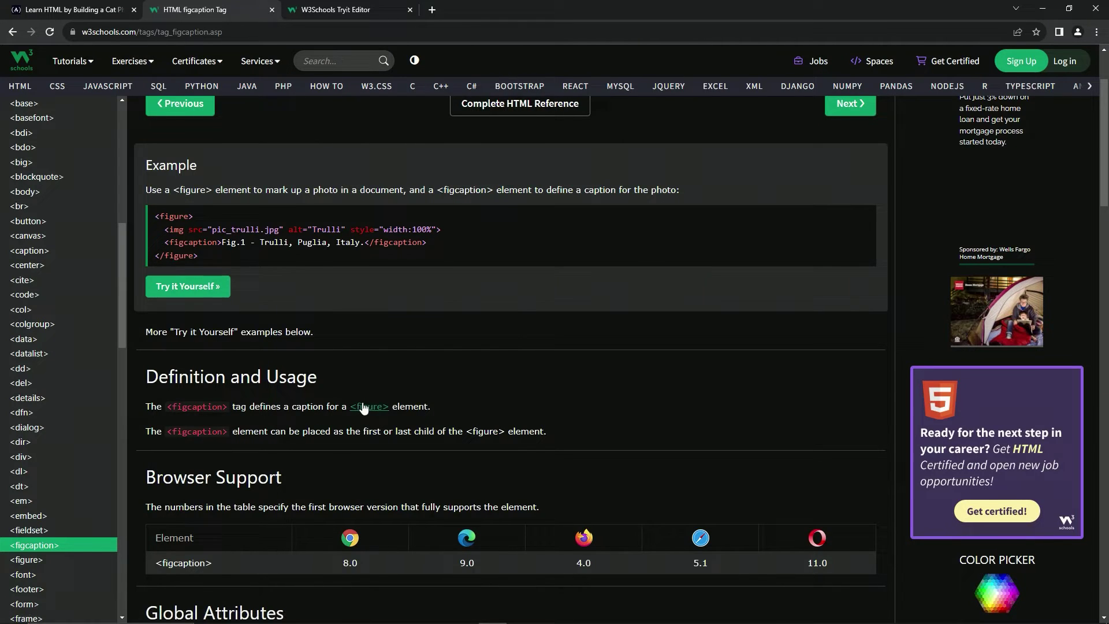
{"action": "scroll", "scroll_direction": "down", "scroll_amount": 3}
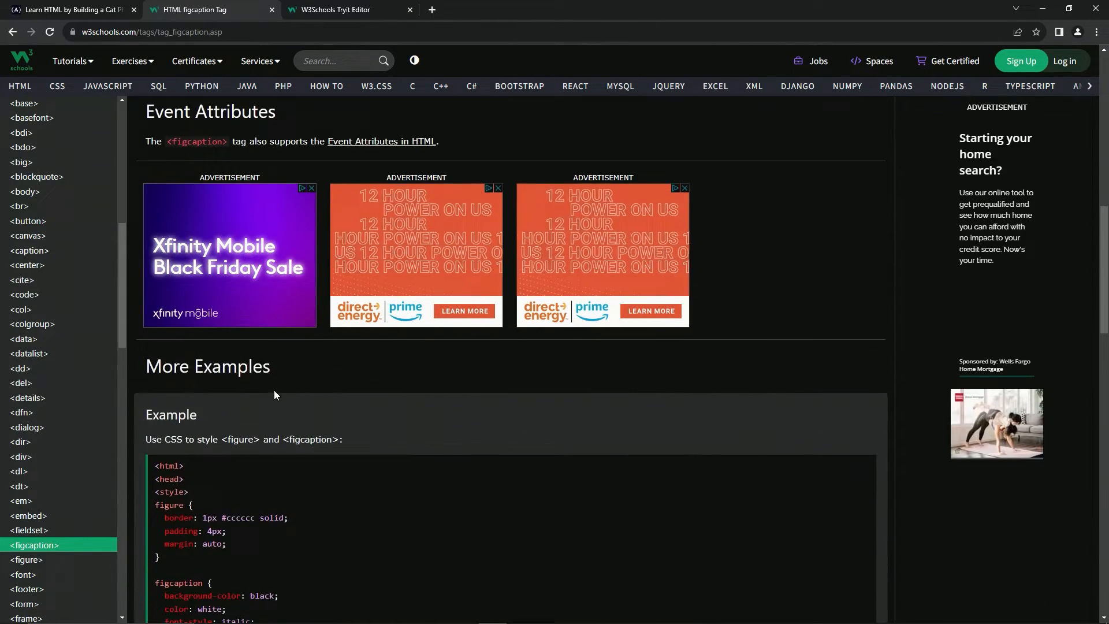
{"action": "scroll", "scroll_direction": "down", "scroll_amount": 3}
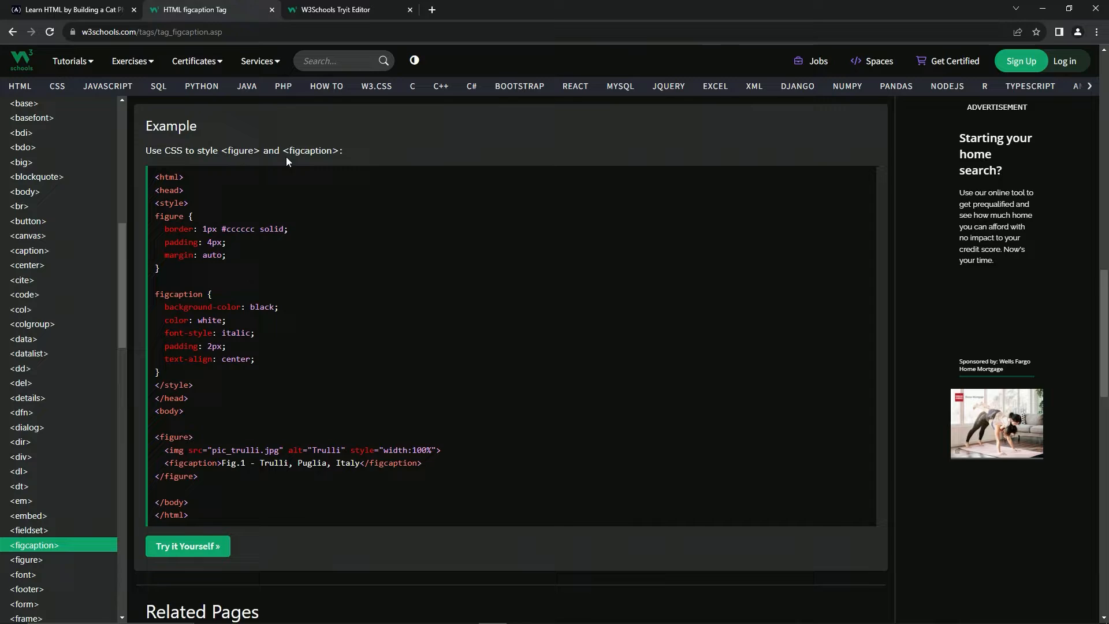
{"action": "mouse_move", "coordinate": [249, 487]}
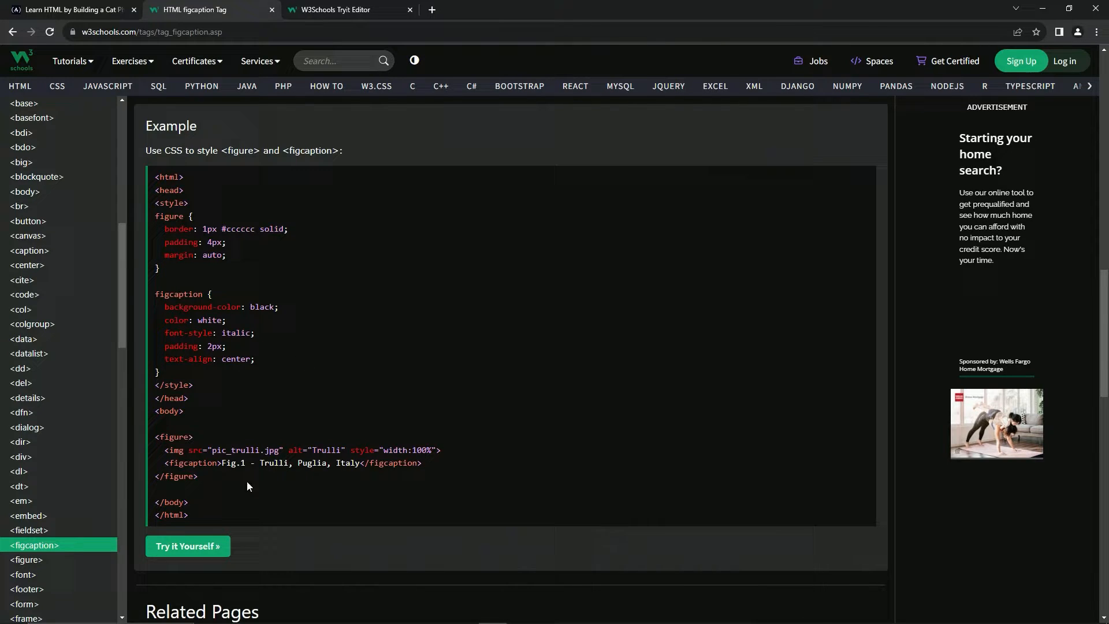
{"action": "left_click", "coordinate": [187, 546]}
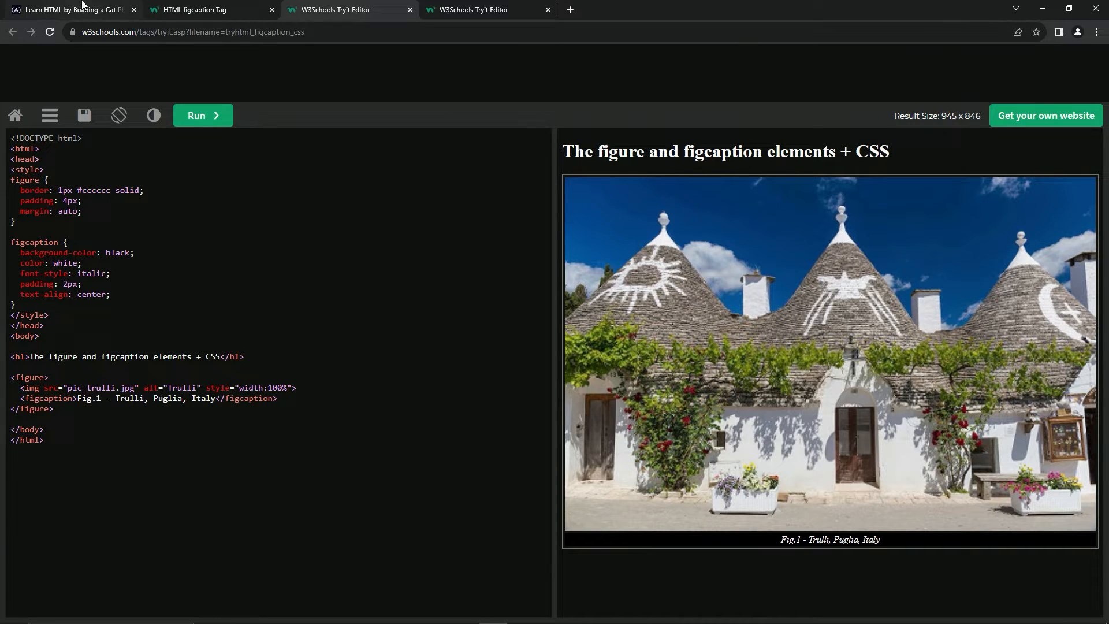
{"action": "left_click", "coordinate": [69, 9]}
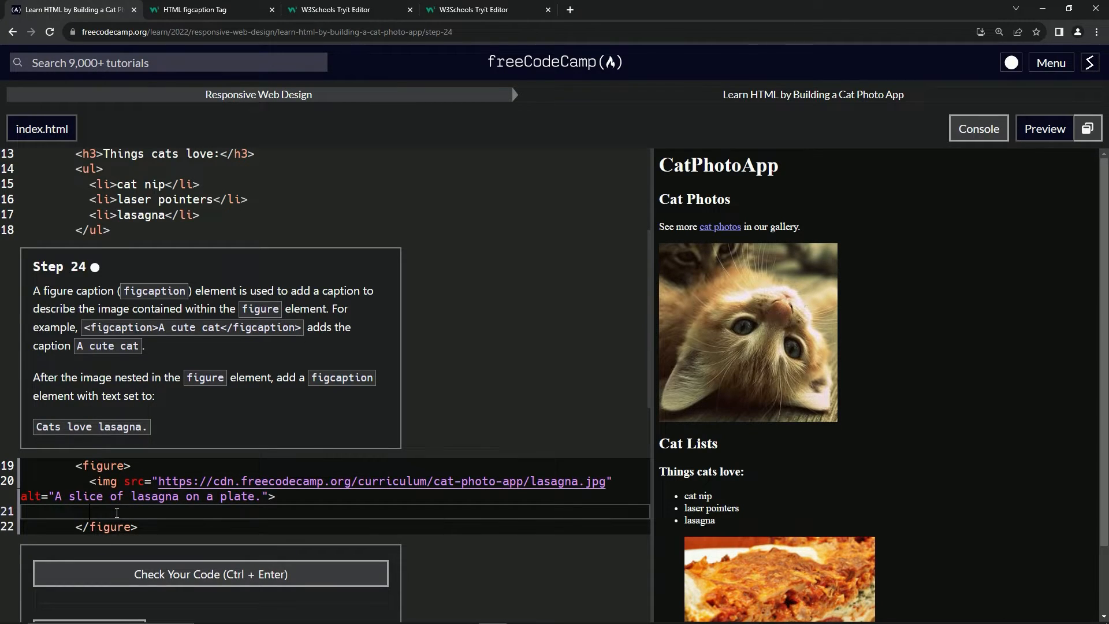
Add <figcaption>Cats love lasagna.</figcaption> after the lasagna img on line 21 and check the preview.
{"action": "type", "text": "<fig"}
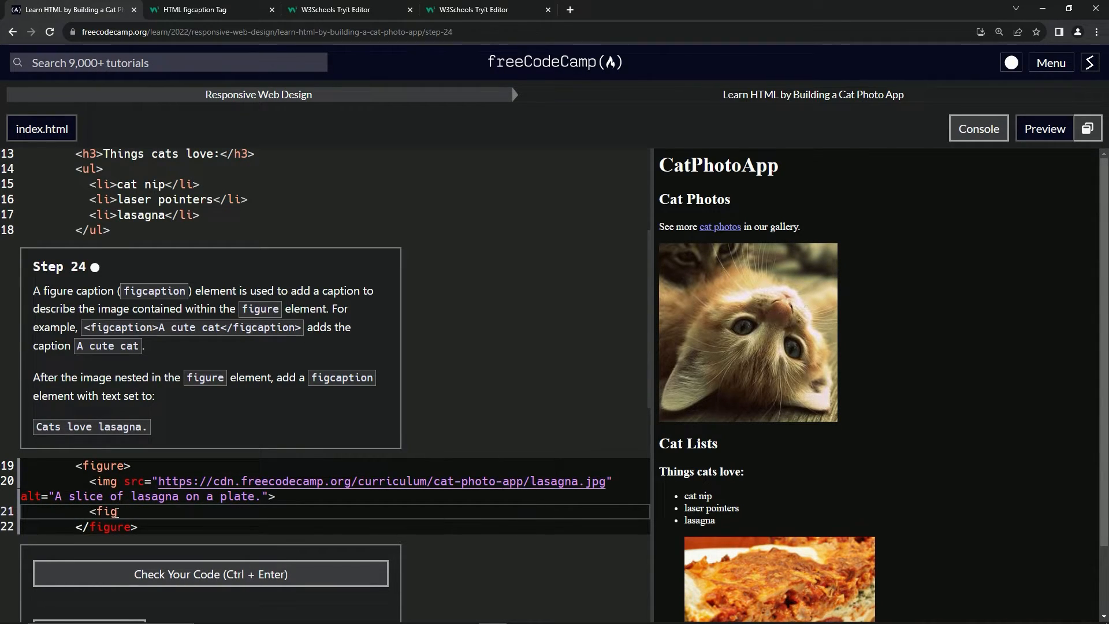
{"action": "type", "text": "caption></"}
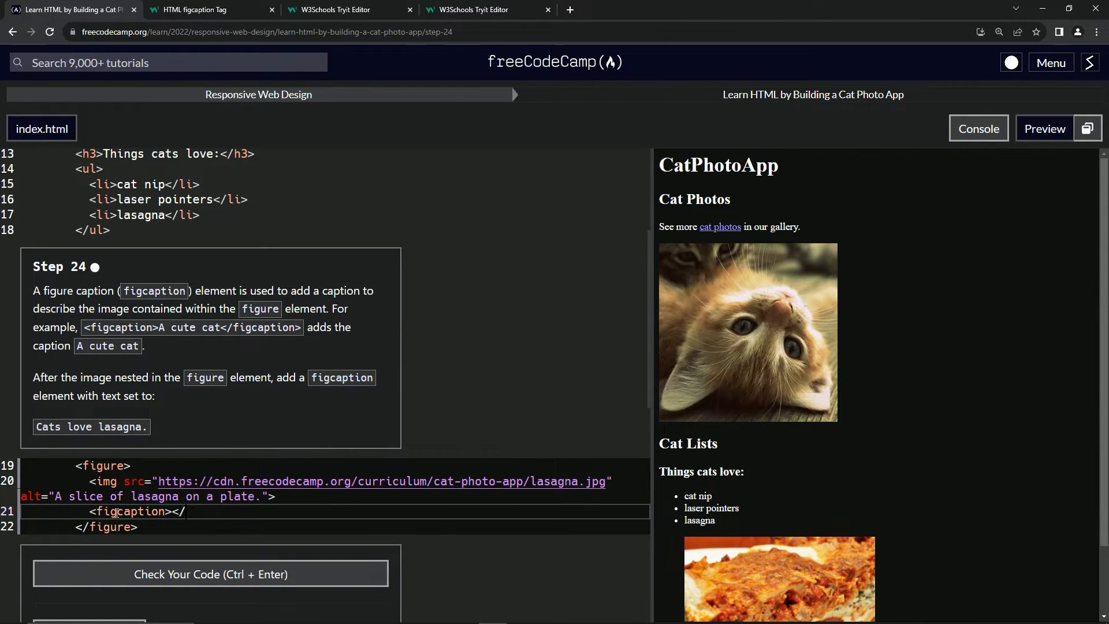
{"action": "type", "text": "figcap"}
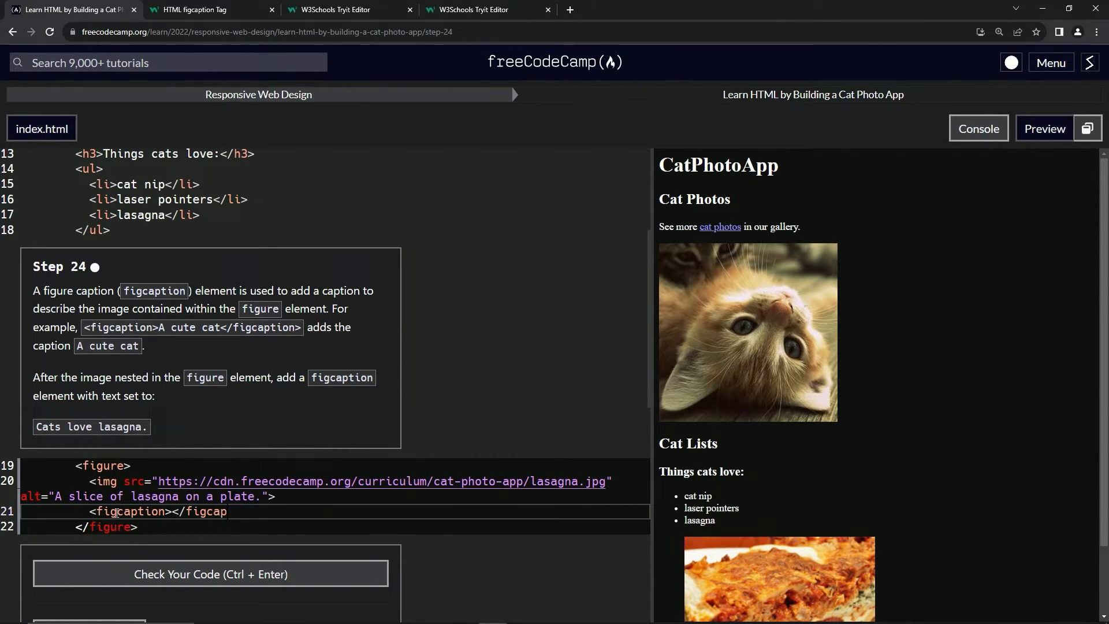
{"action": "type", "text": "tion>"}
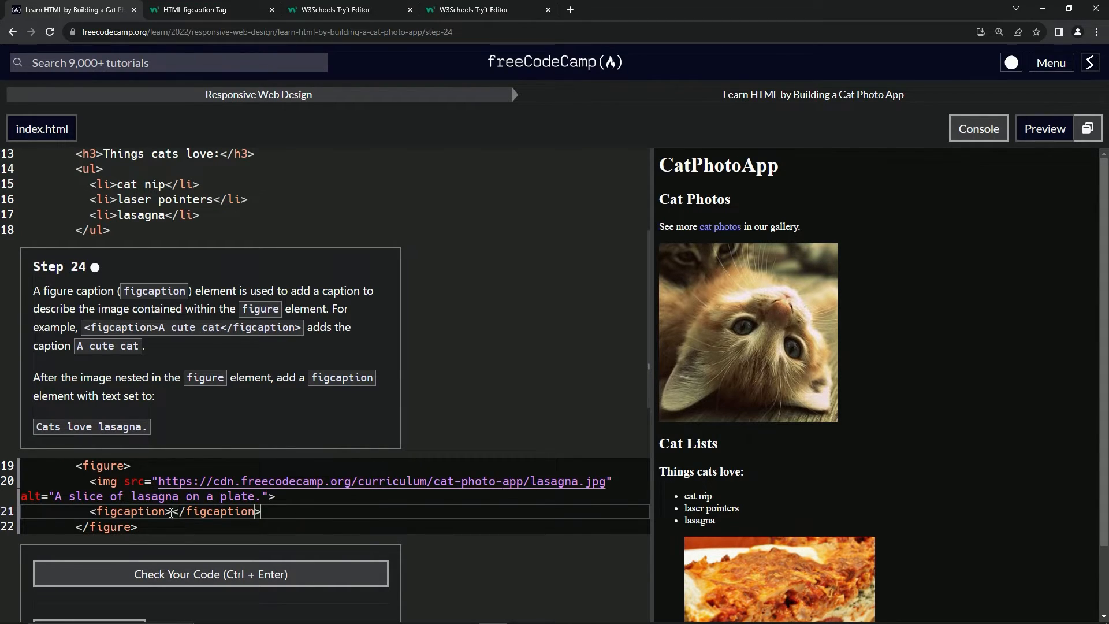
{"action": "type", "text": "Cats love"}
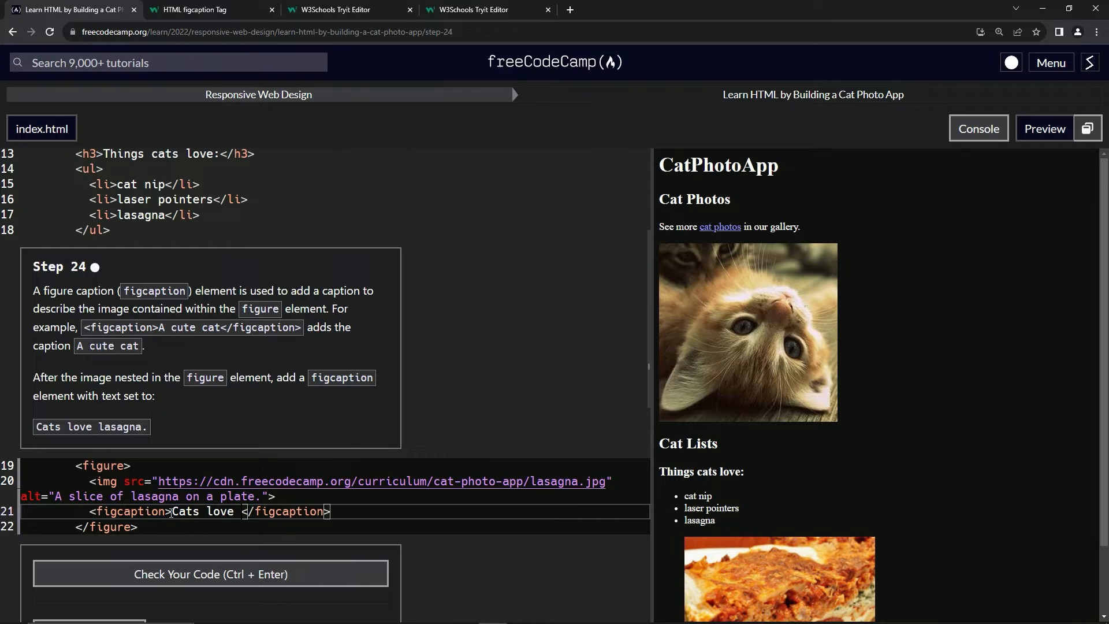
{"action": "type", "text": "lasagna."}
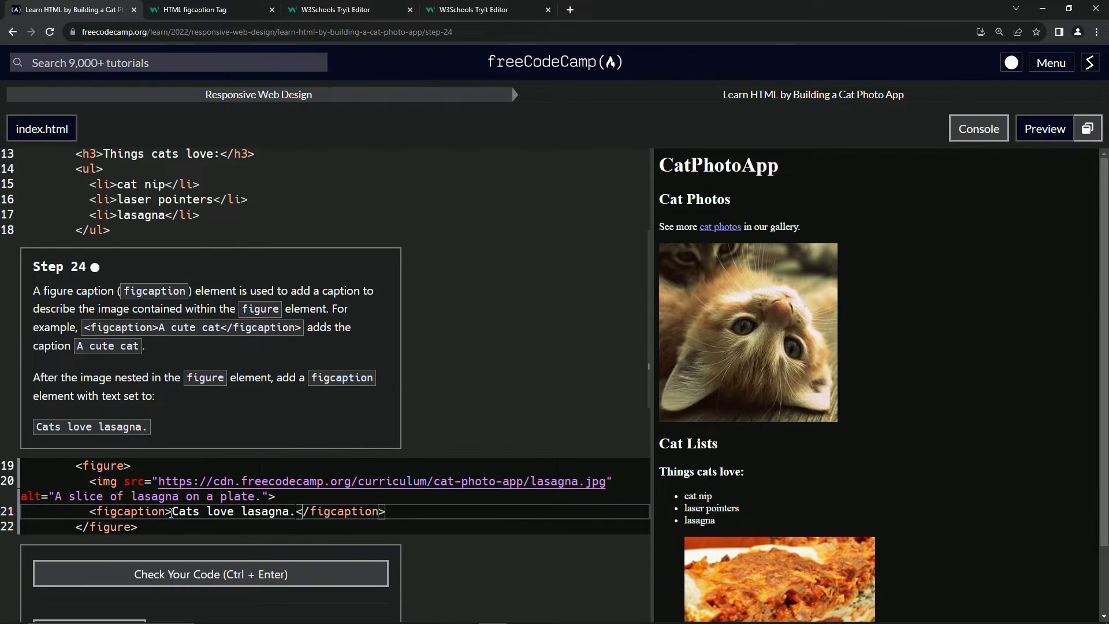
{"action": "scroll", "scroll_direction": "down", "scroll_amount": 3}
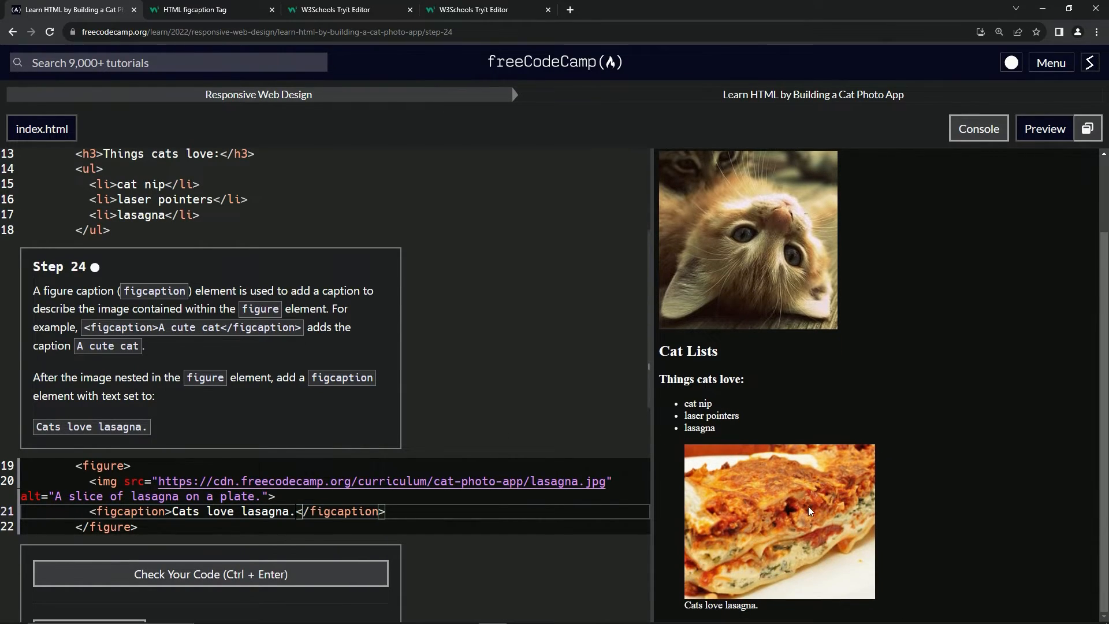
{"action": "mouse_move", "coordinate": [742, 617]}
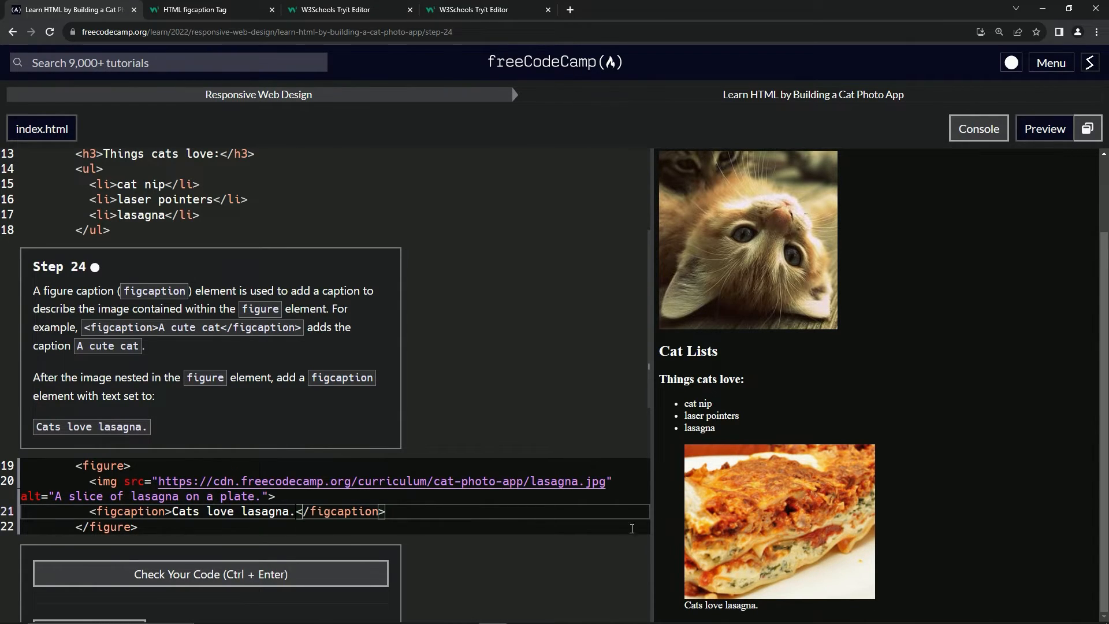
{"action": "mouse_move", "coordinate": [145, 532]}
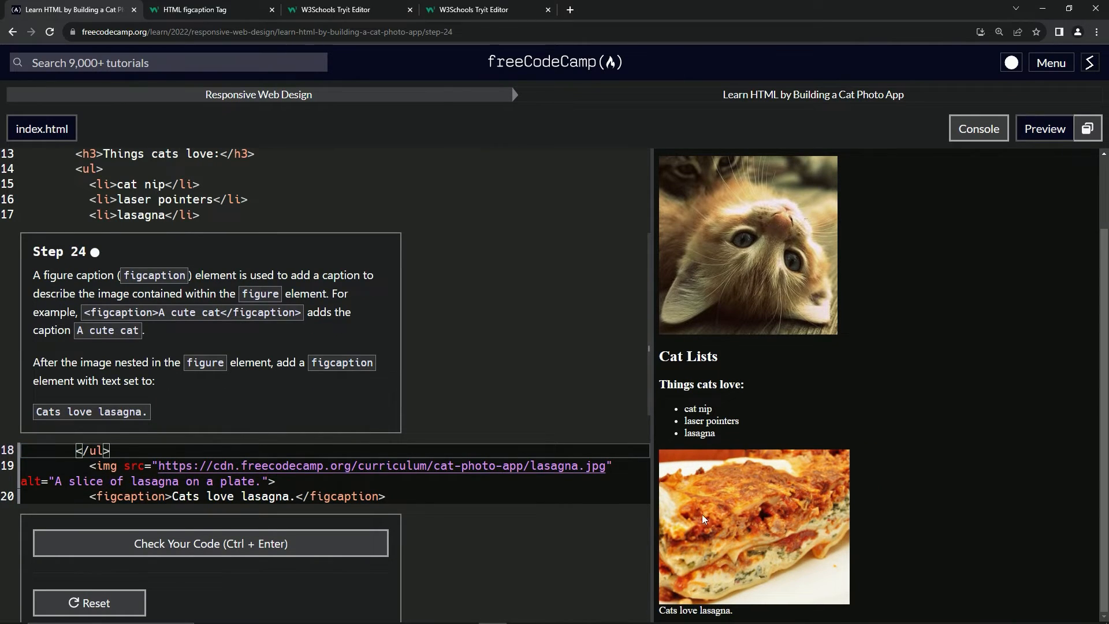
{"action": "mouse_move", "coordinate": [714, 480]}
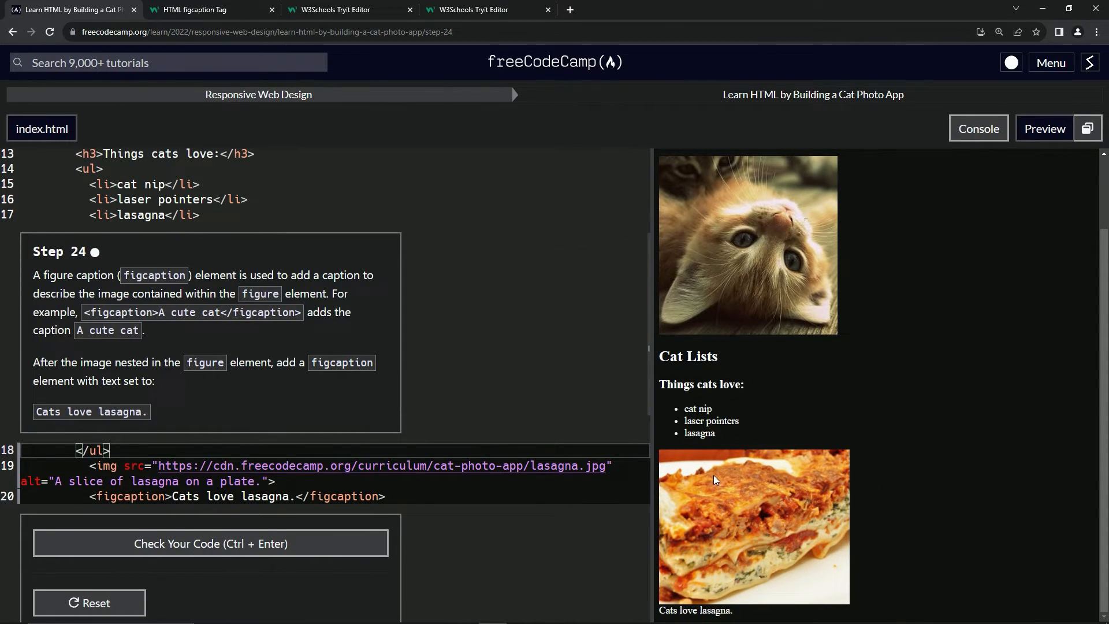
{"action": "mouse_move", "coordinate": [721, 484]}
{"action": "type", "text": "<figure>"}
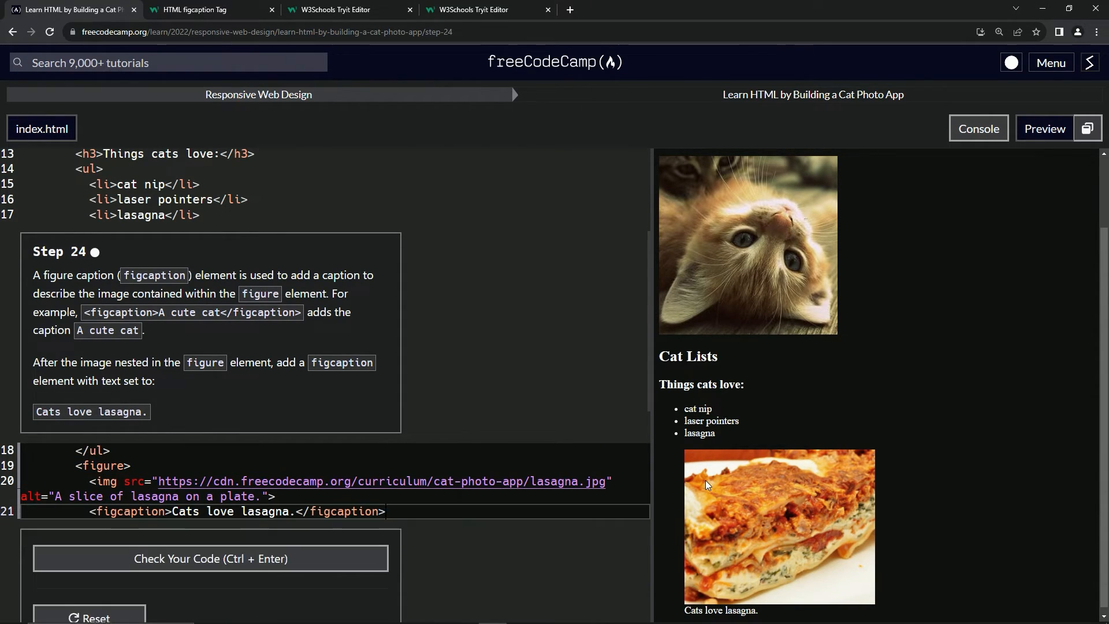
{"action": "key", "text": "Enter"}
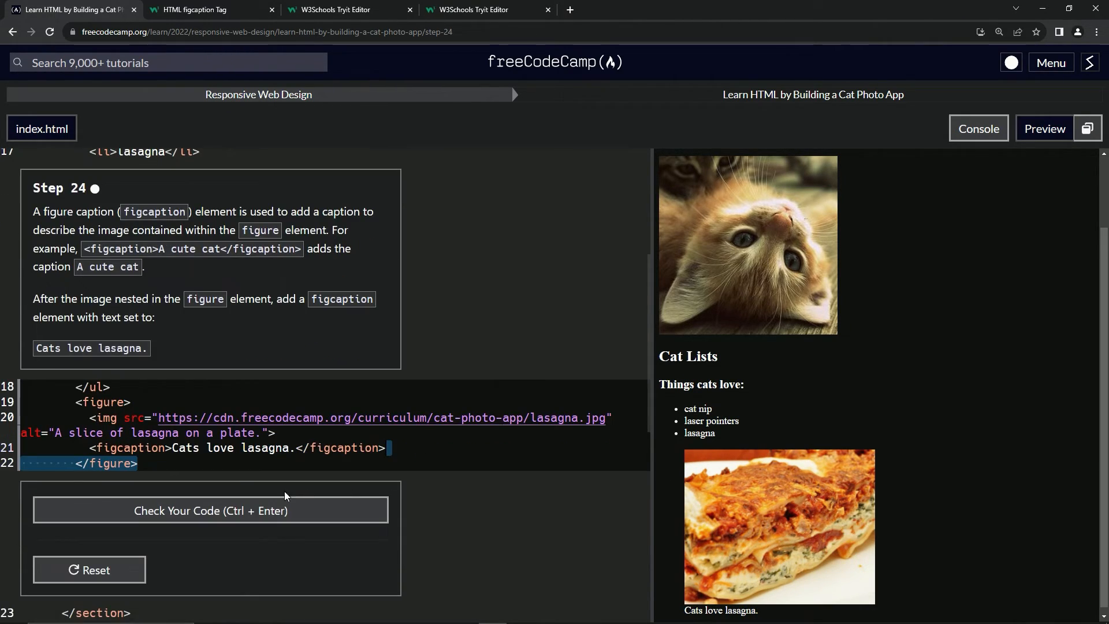
Check and submit the Step 24 code to move on to Step 25.
{"action": "left_click", "coordinate": [211, 509]}
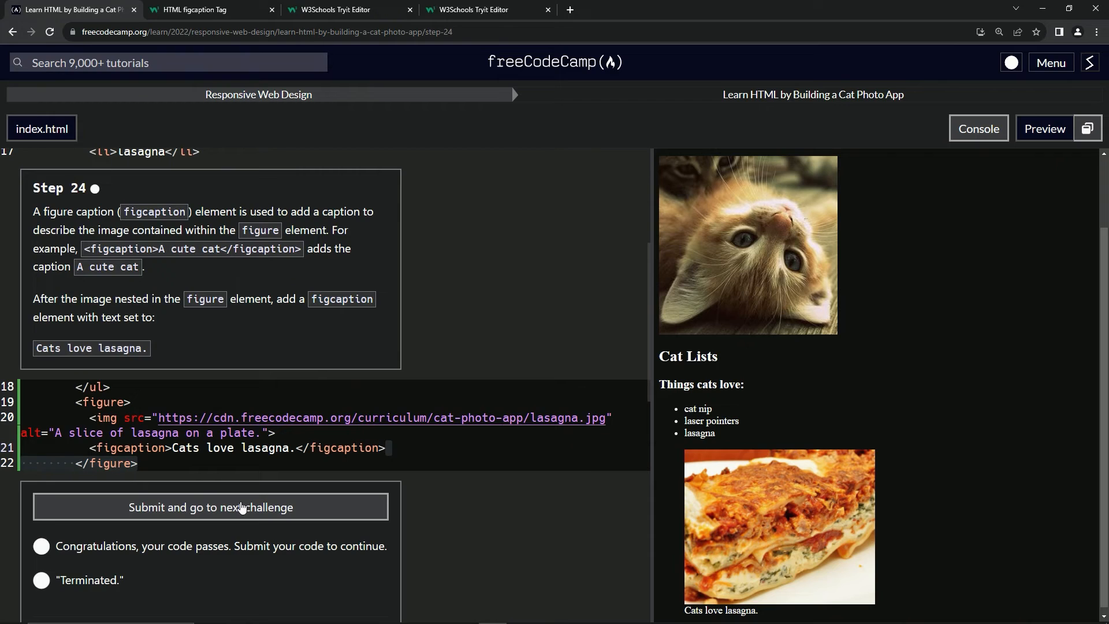
{"action": "left_click", "coordinate": [210, 507]}
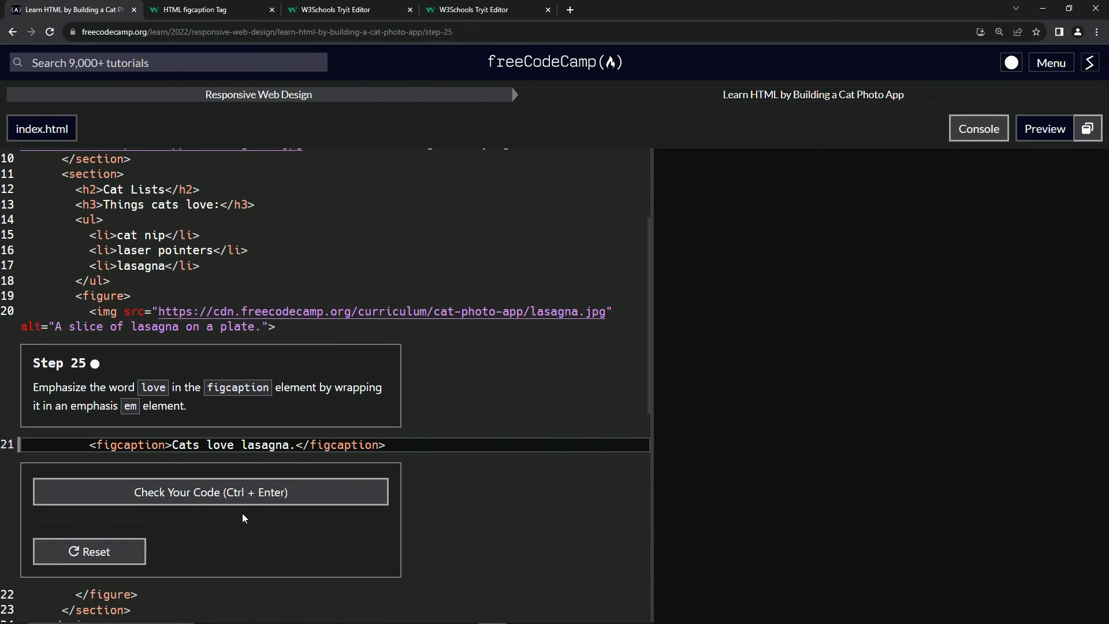
{"action": "left_click", "coordinate": [1045, 128]}
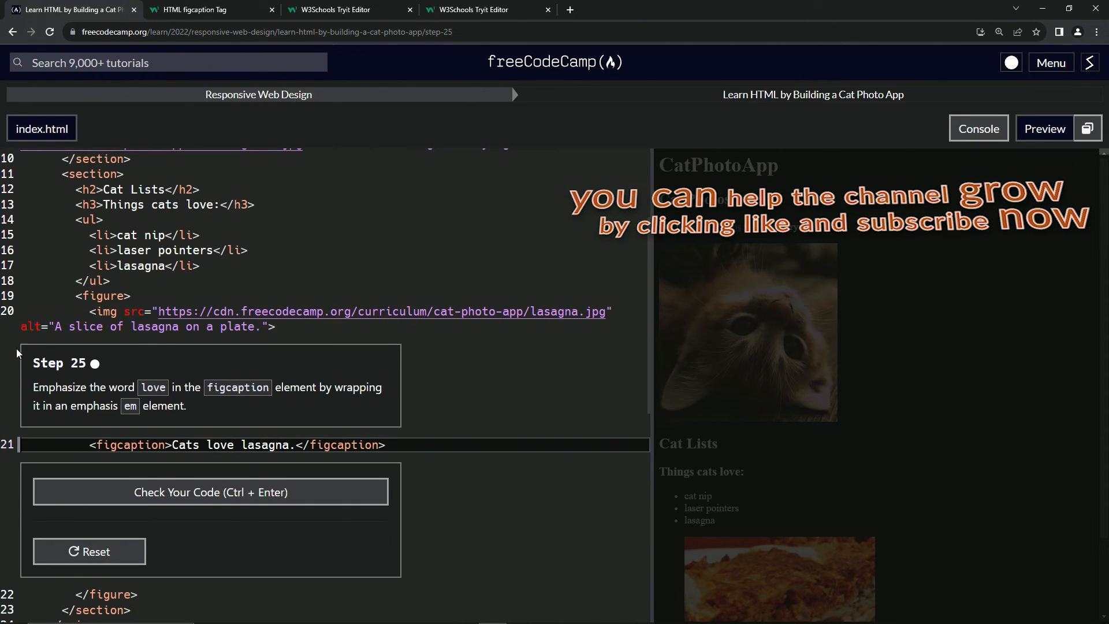